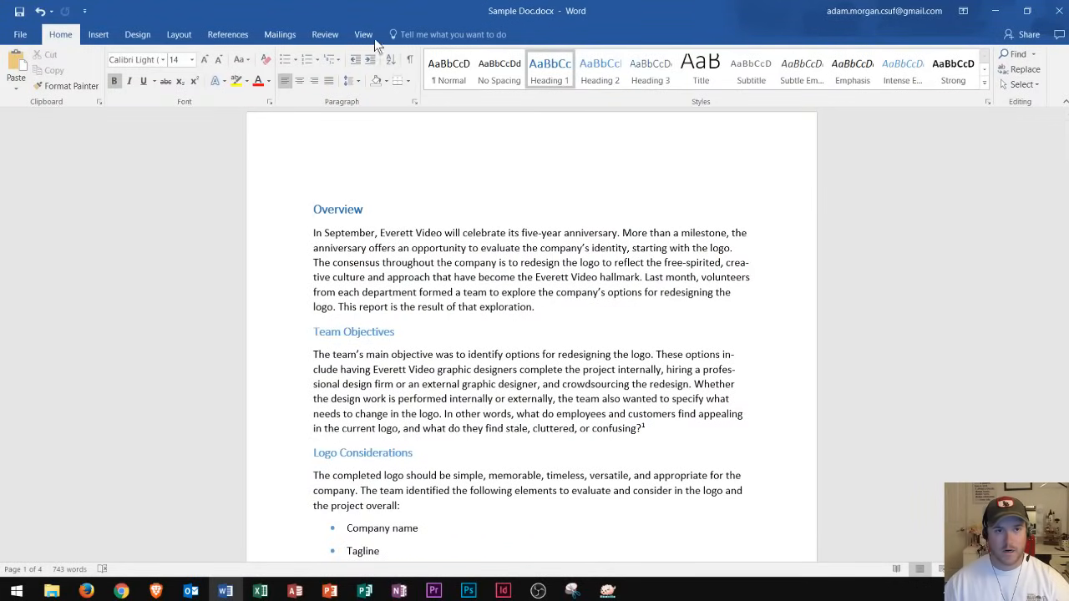
Step: Switch the ribbon to the View tab for the Sample Doc report
left_click(363, 34)
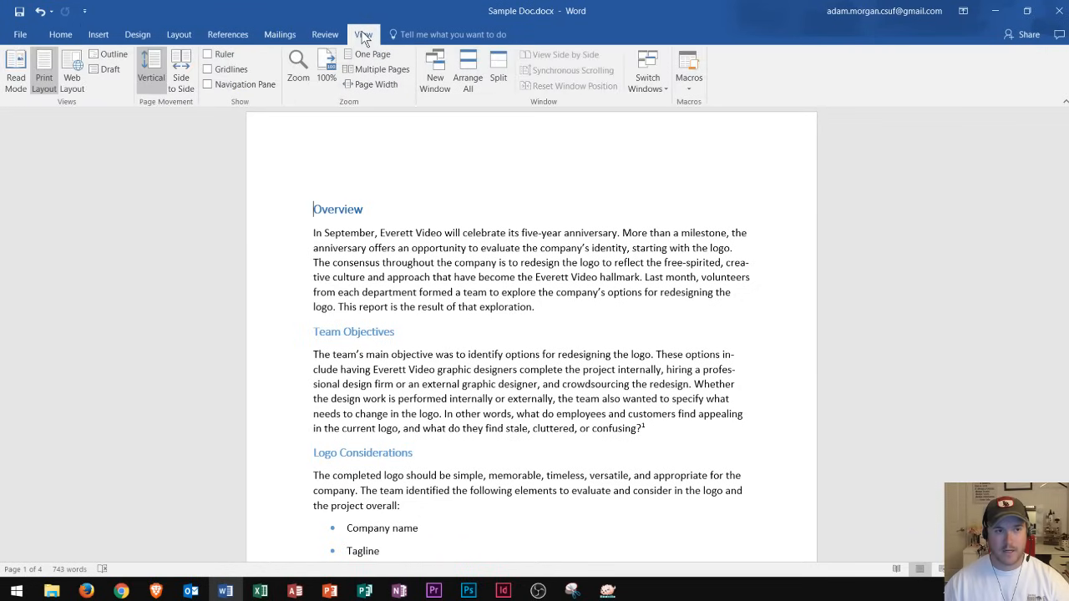
mouse_move(238, 112)
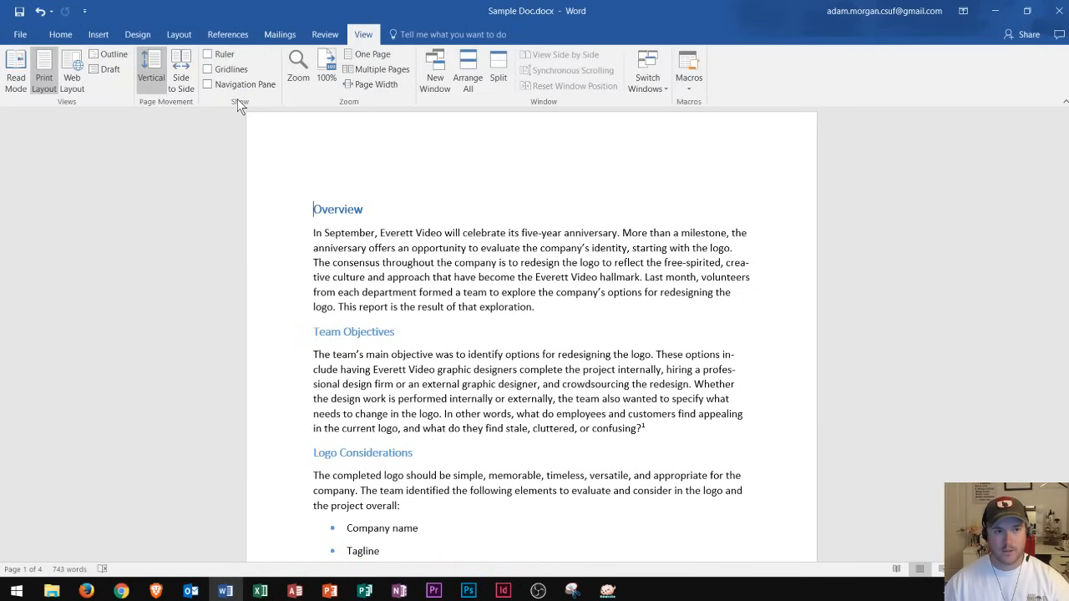
mouse_move(208, 85)
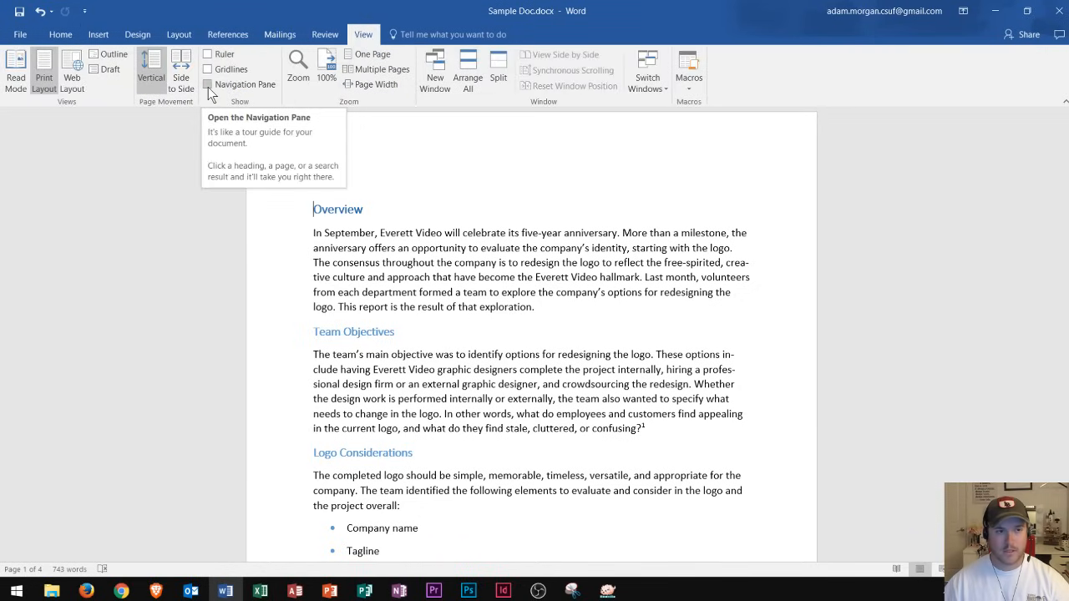
Step: Turn on the Navigation Pane and jump to the Overview heading
left_click(208, 84)
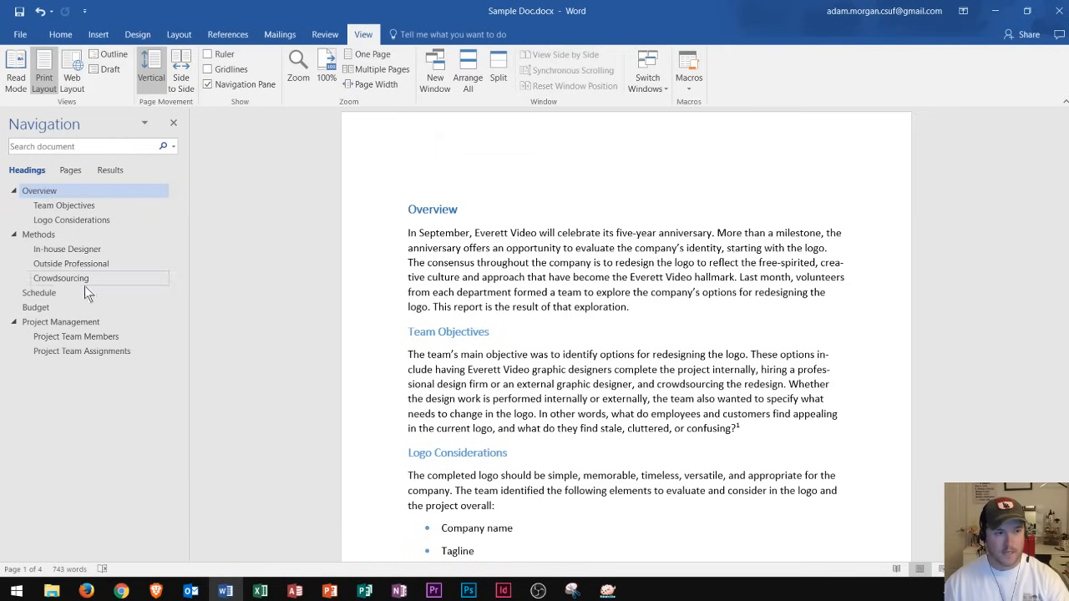
mouse_move(234, 266)
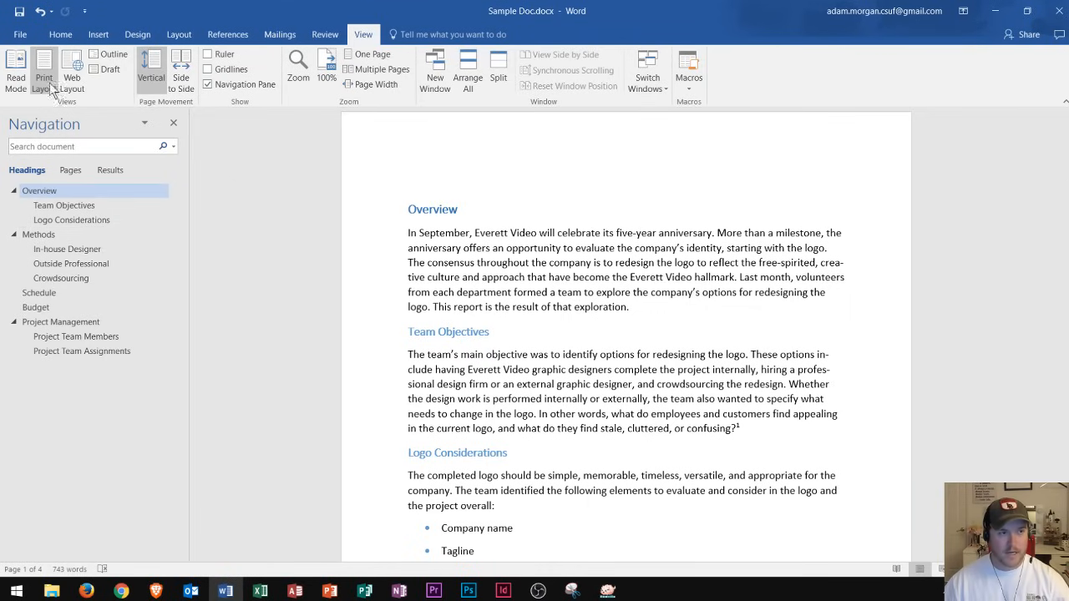
left_click(60, 34)
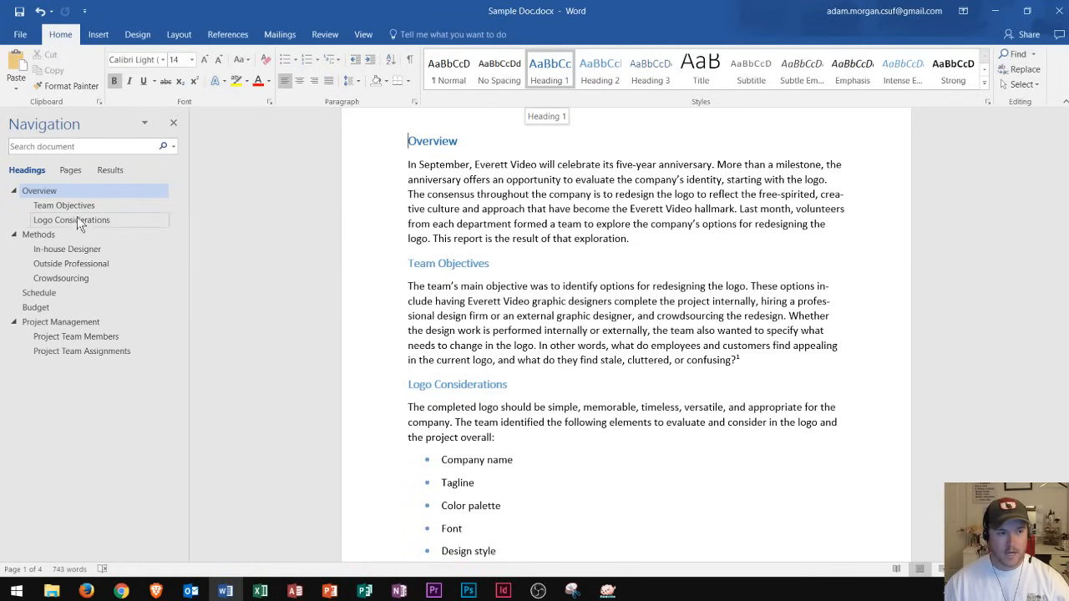
mouse_move(63, 206)
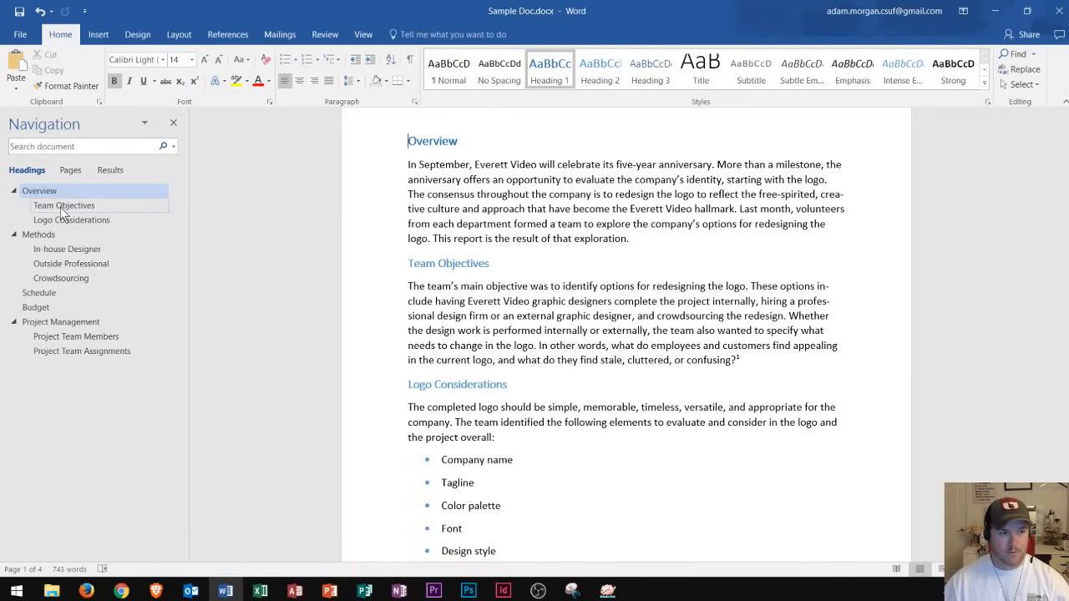
Step: Drag Team Objectives below Logo Considerations and check the new heading order
left_click(63, 205)
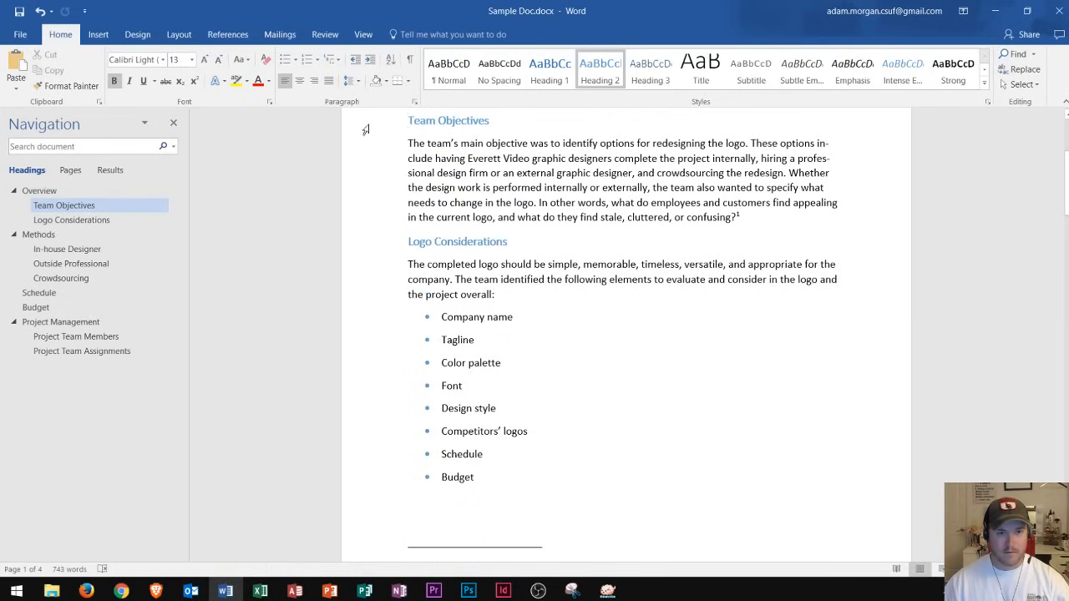
mouse_move(516, 123)
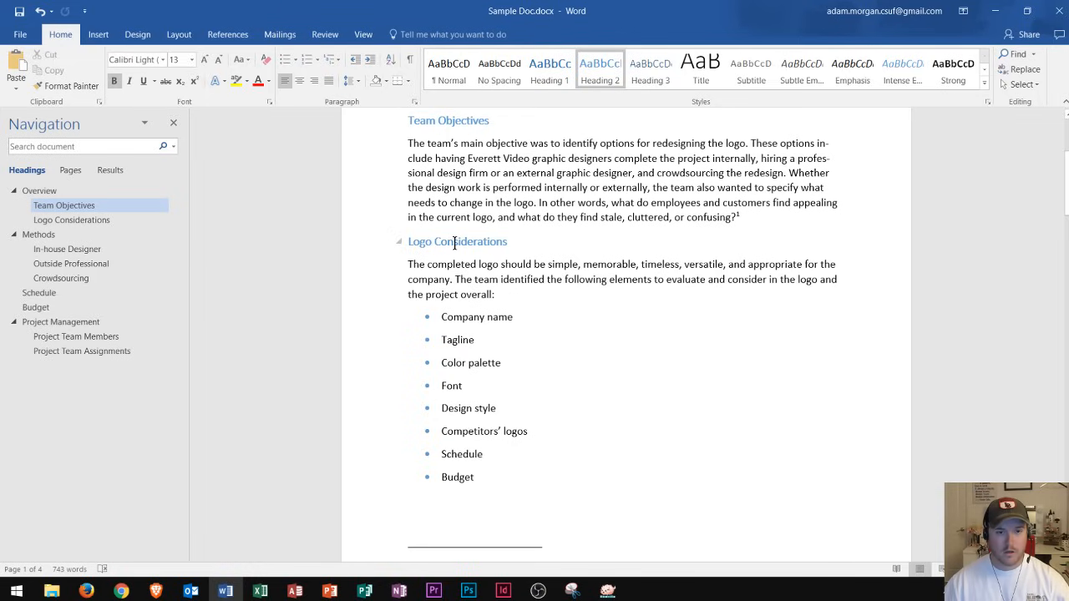
left_click(63, 205)
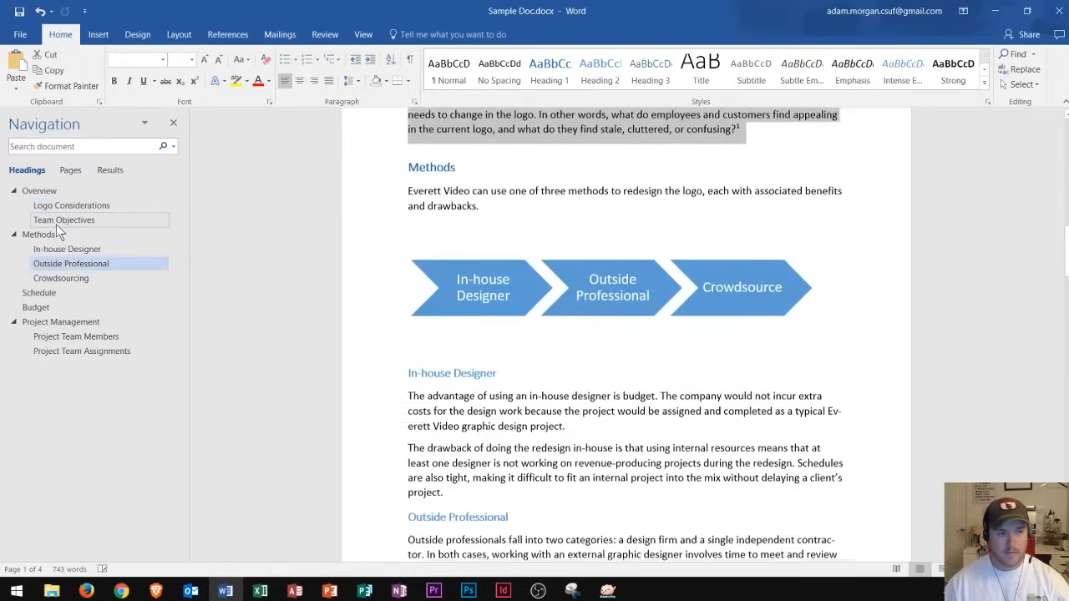
left_click(64, 220)
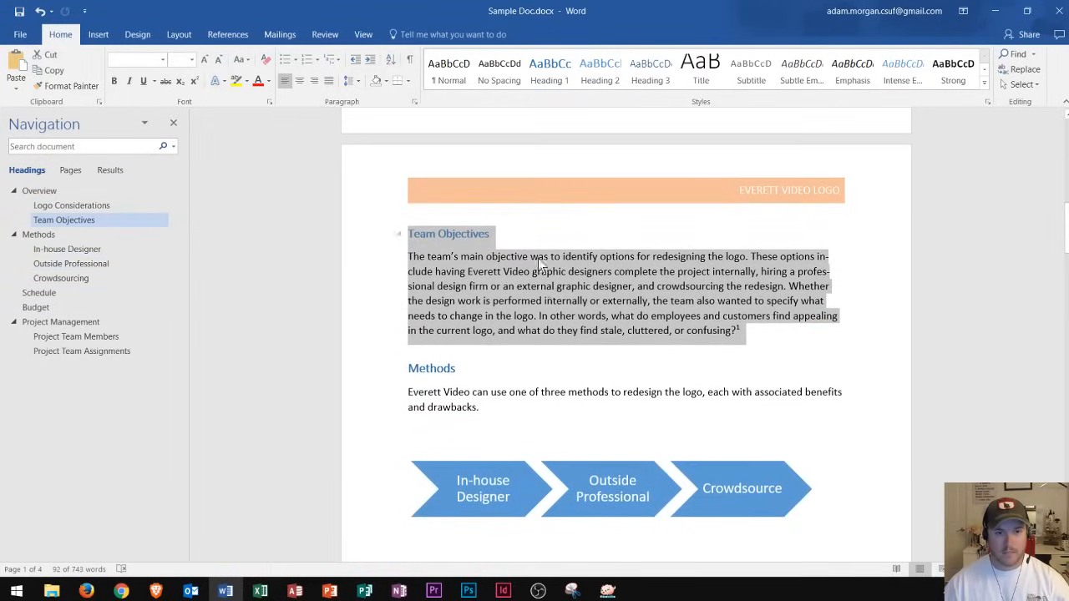
left_click(71, 206)
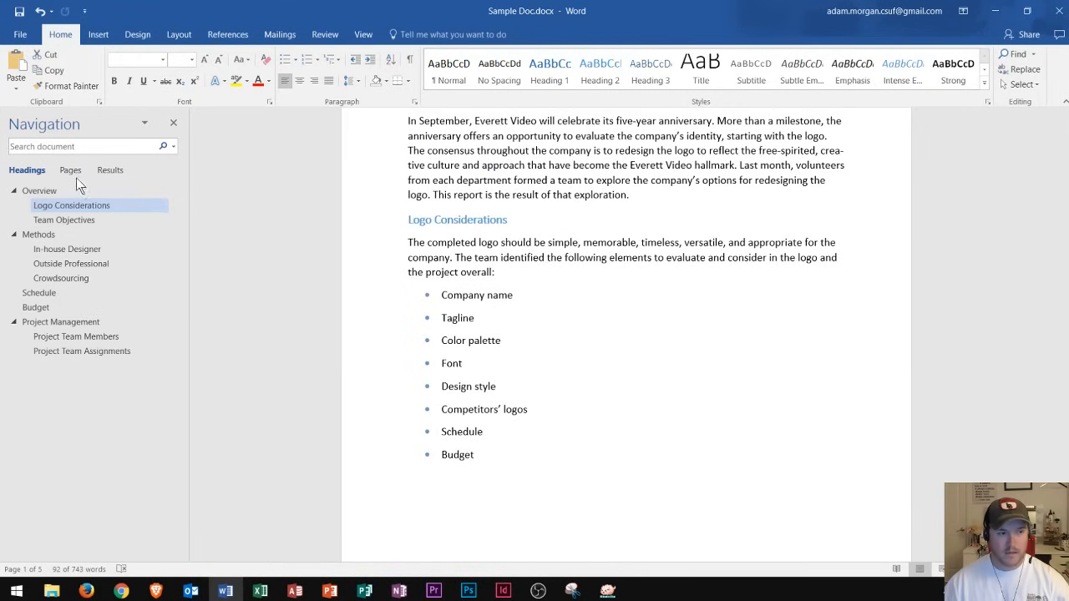
mouse_move(79, 267)
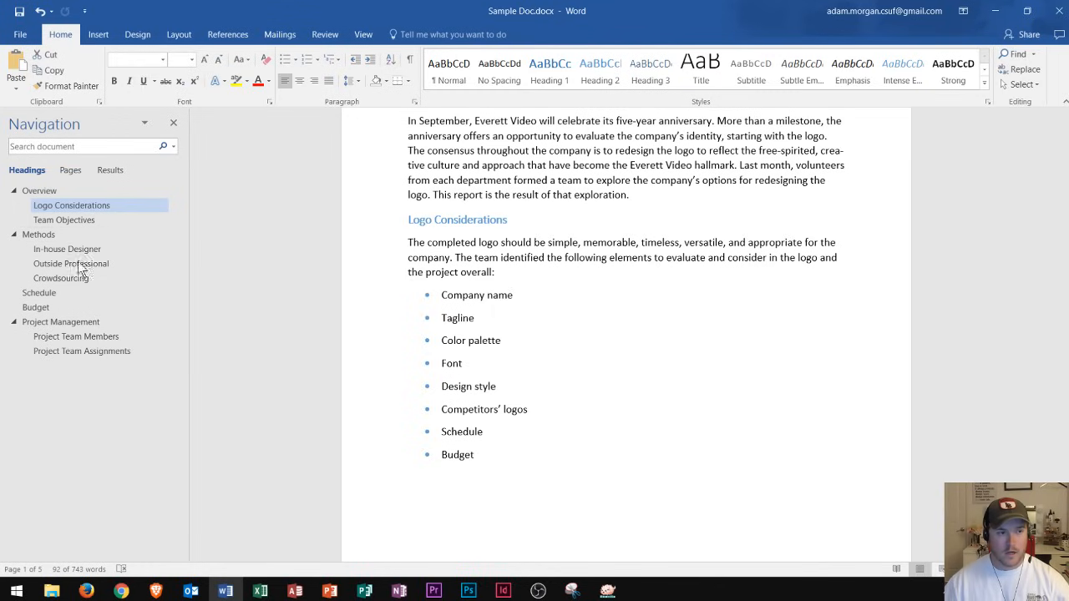
mouse_move(74, 243)
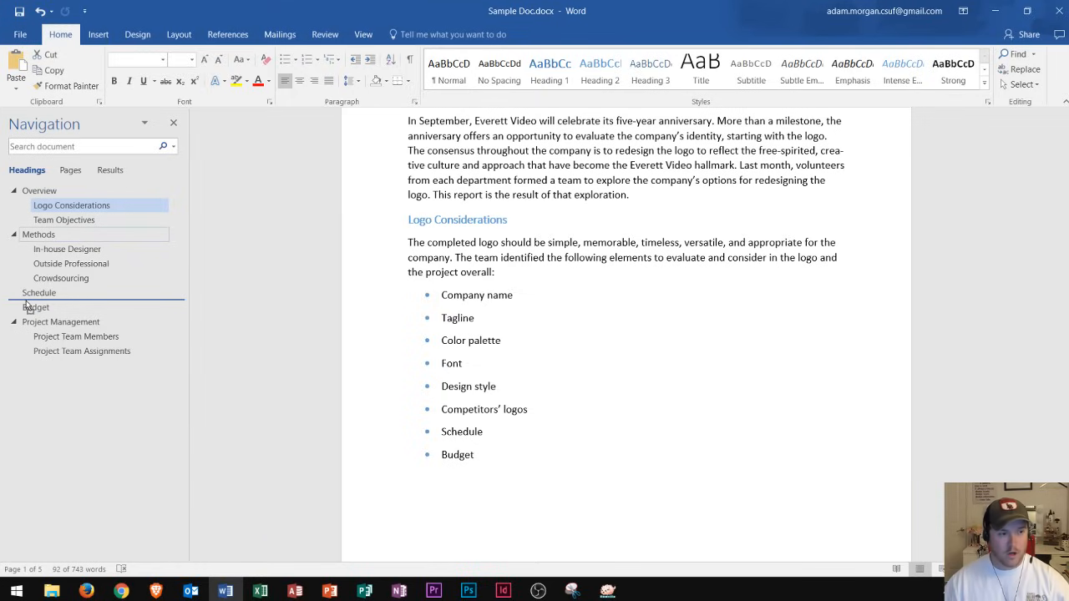
Step: Drag the Schedule heading above Methods in the Headings list
left_click(36, 307)
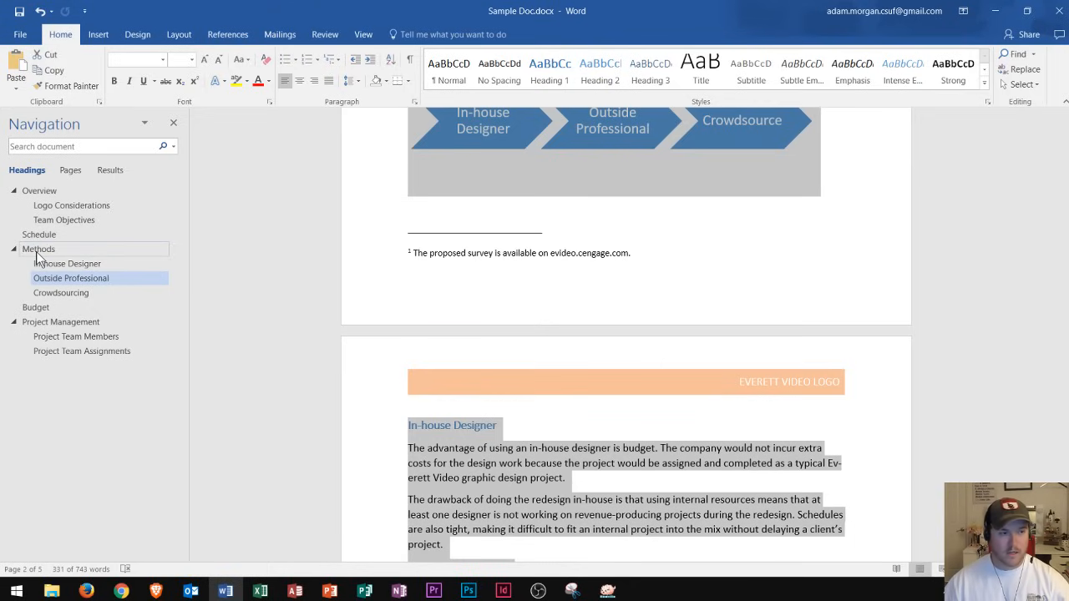
right_click(39, 249)
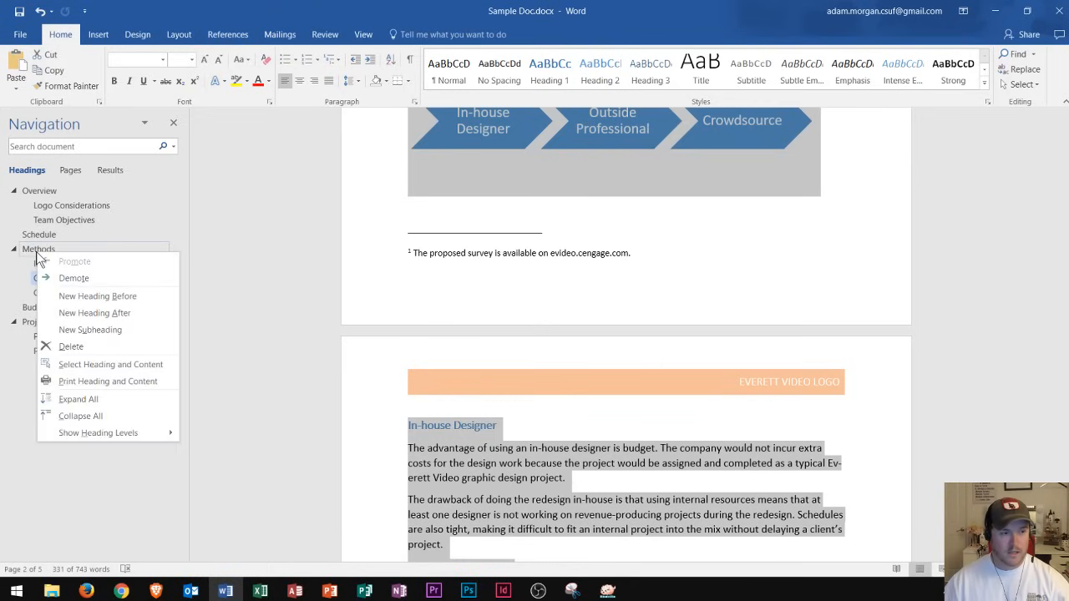
mouse_move(78, 399)
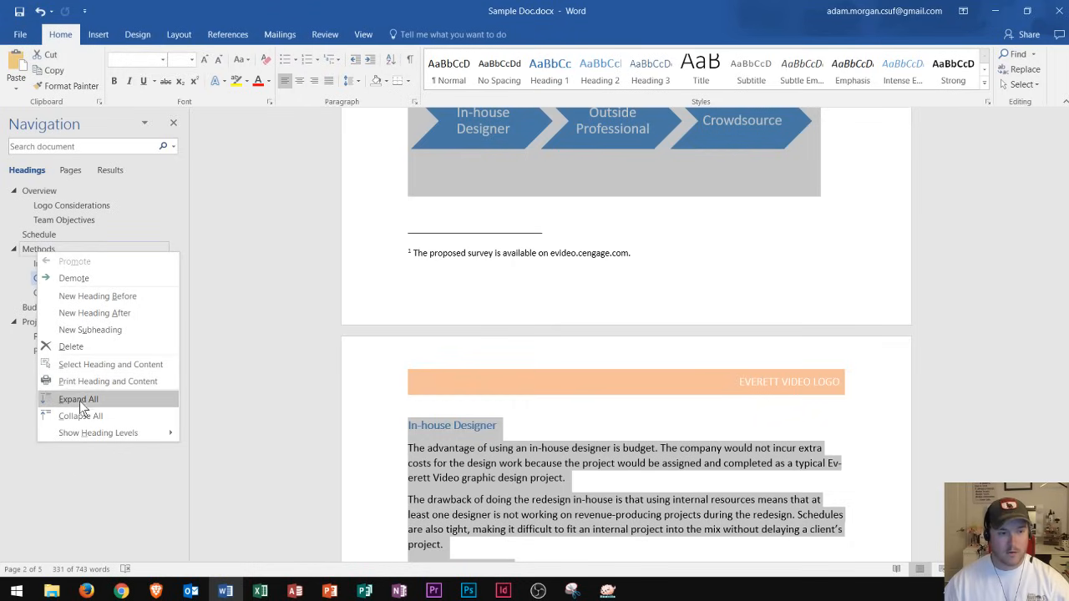
mouse_move(81, 416)
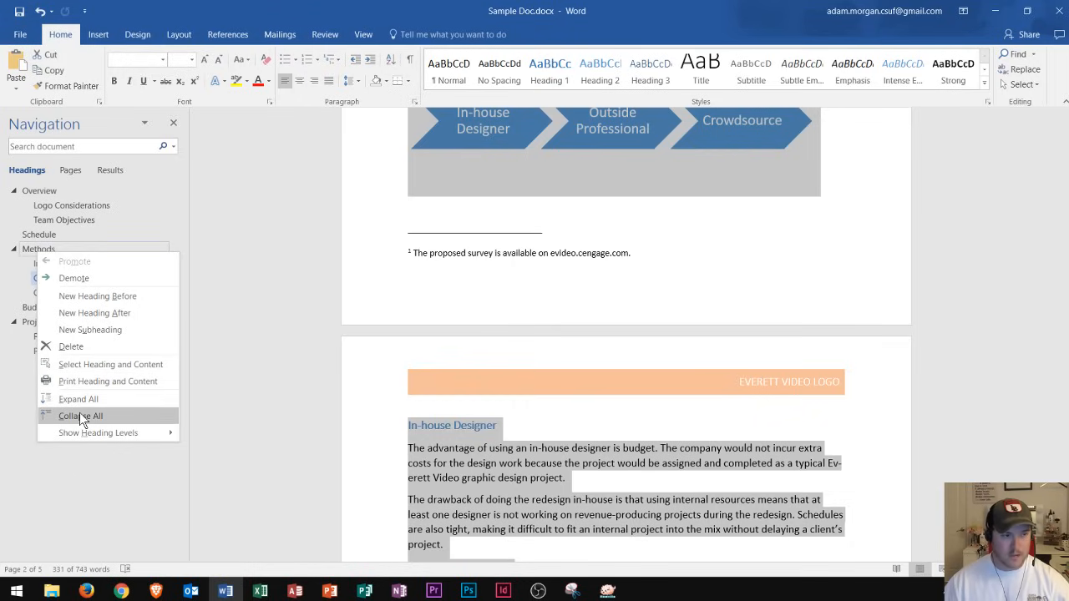
left_click(79, 416)
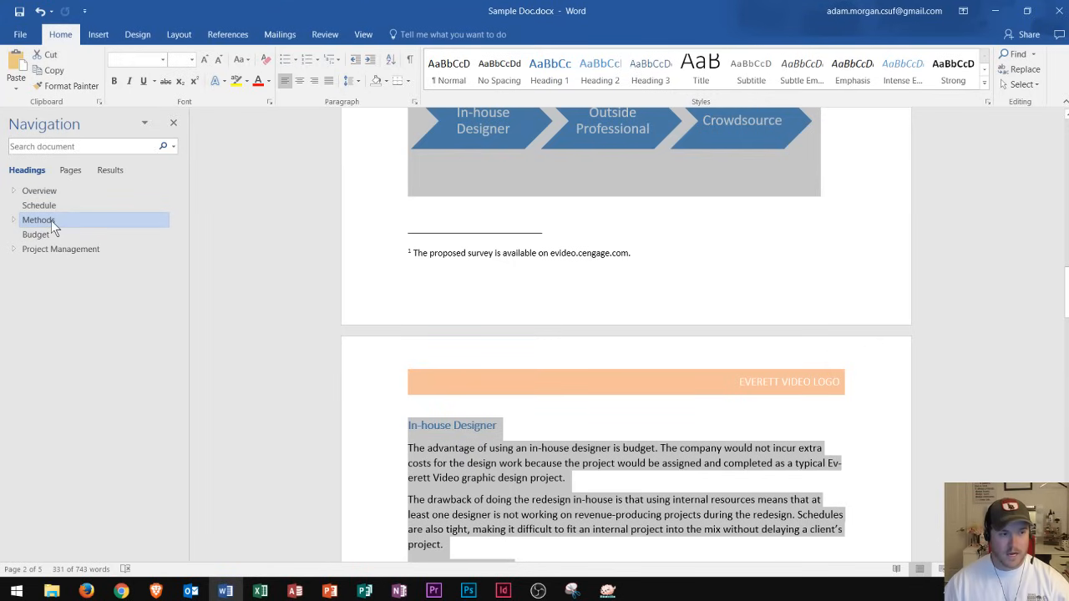
right_click(38, 219)
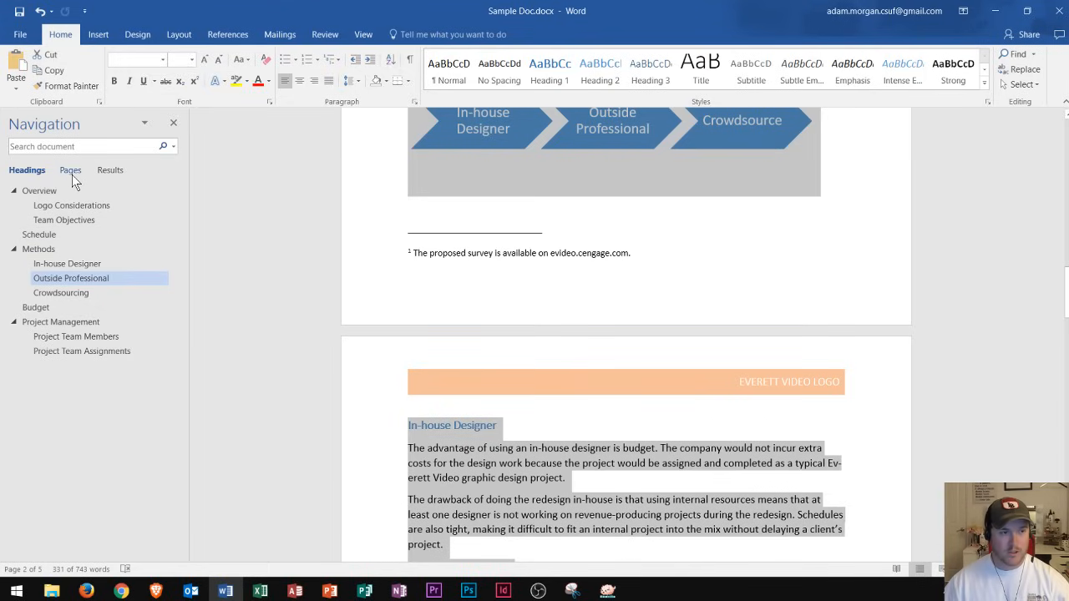
Step: Show page thumbnails and jump to the last page with Project Management
left_click(71, 169)
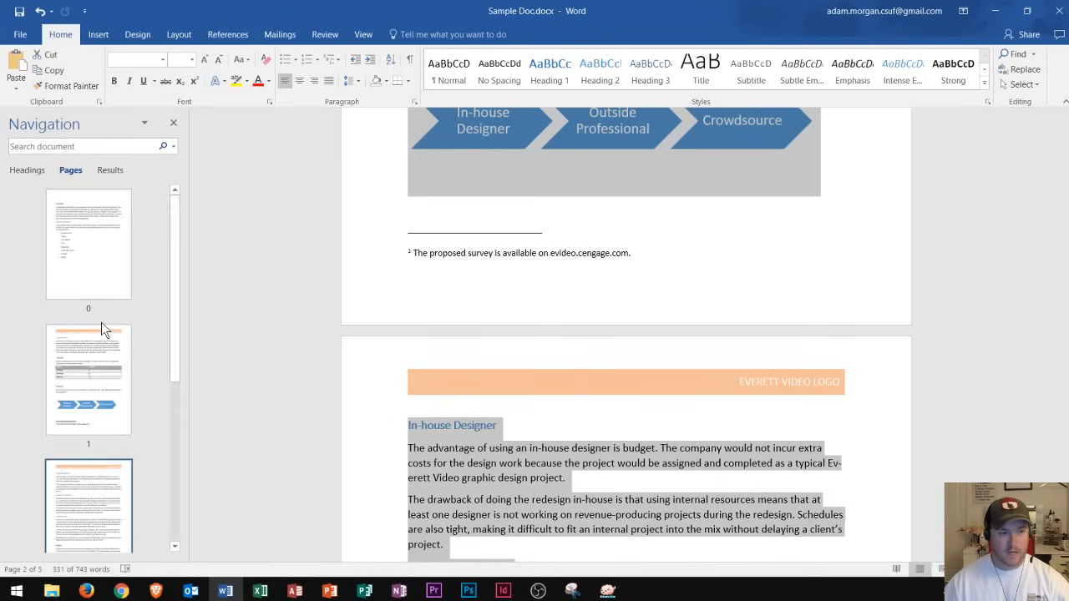
scroll("down", 3)
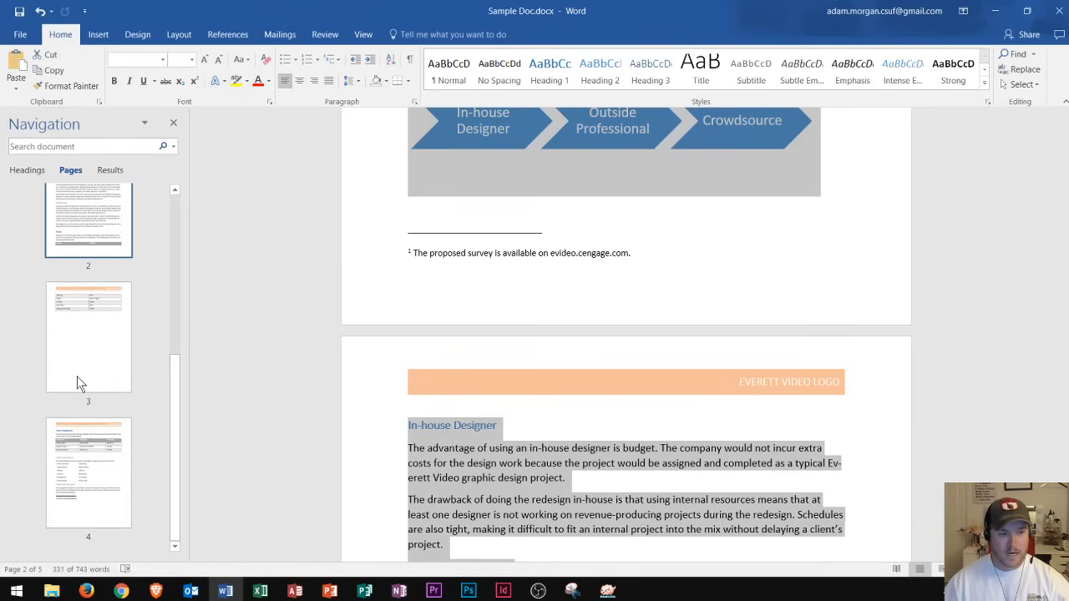
mouse_move(99, 362)
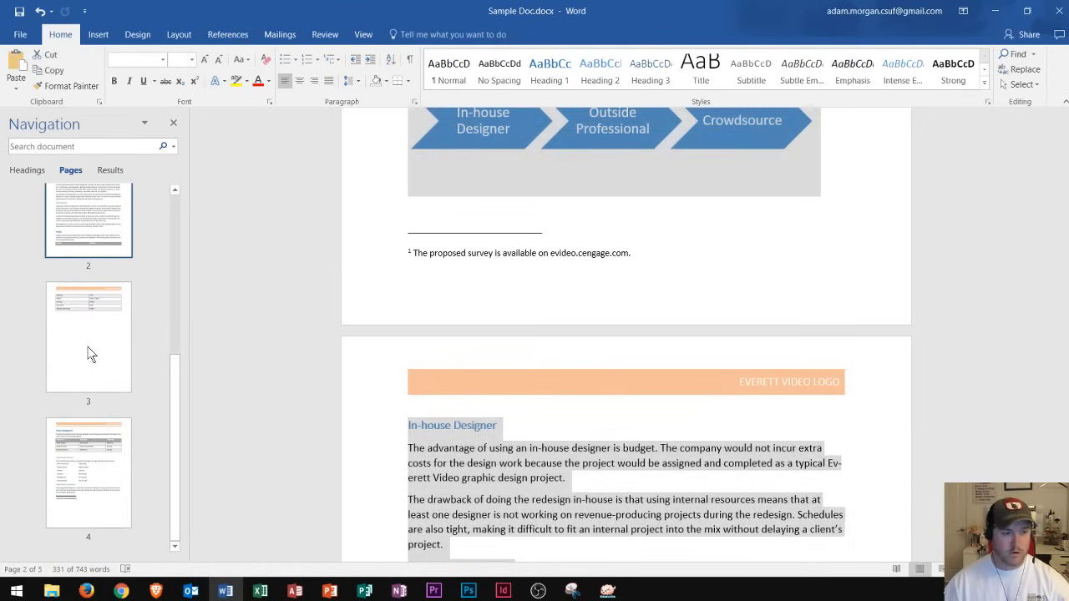
left_click(89, 471)
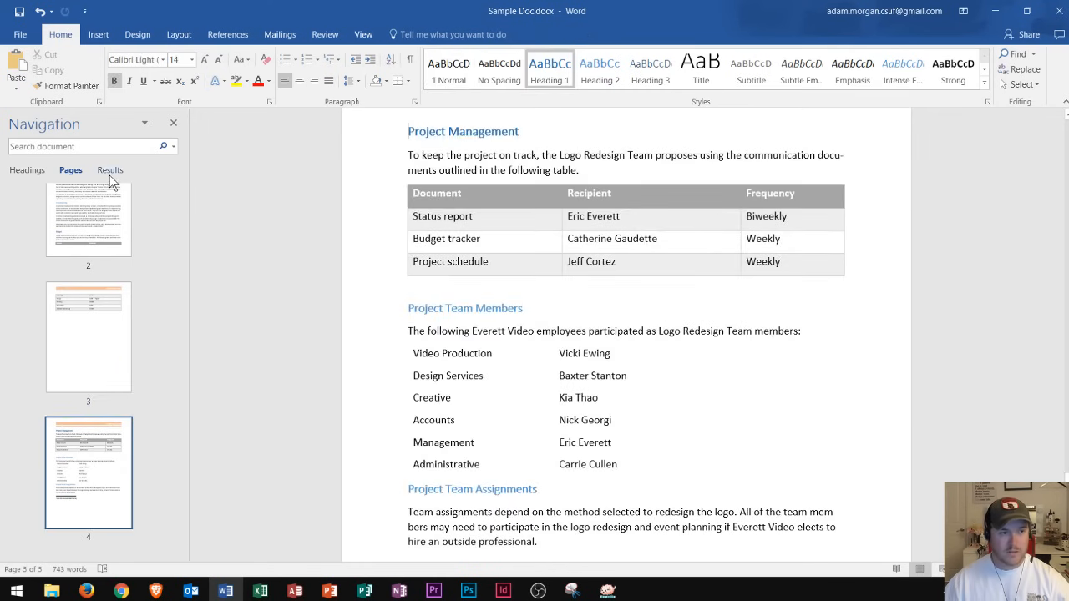
left_click(111, 169)
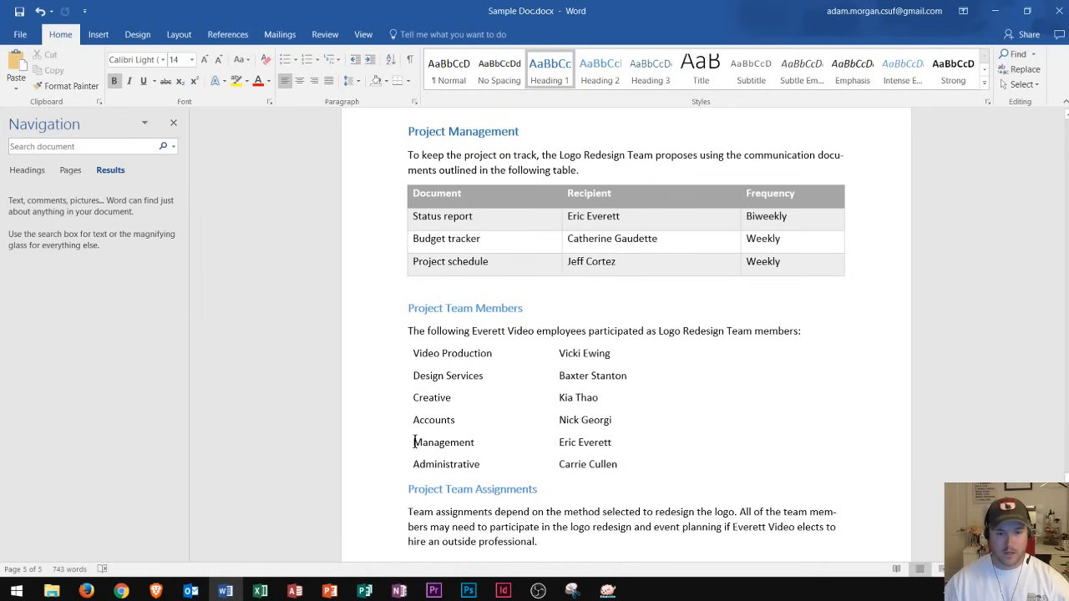
double_click(578, 398)
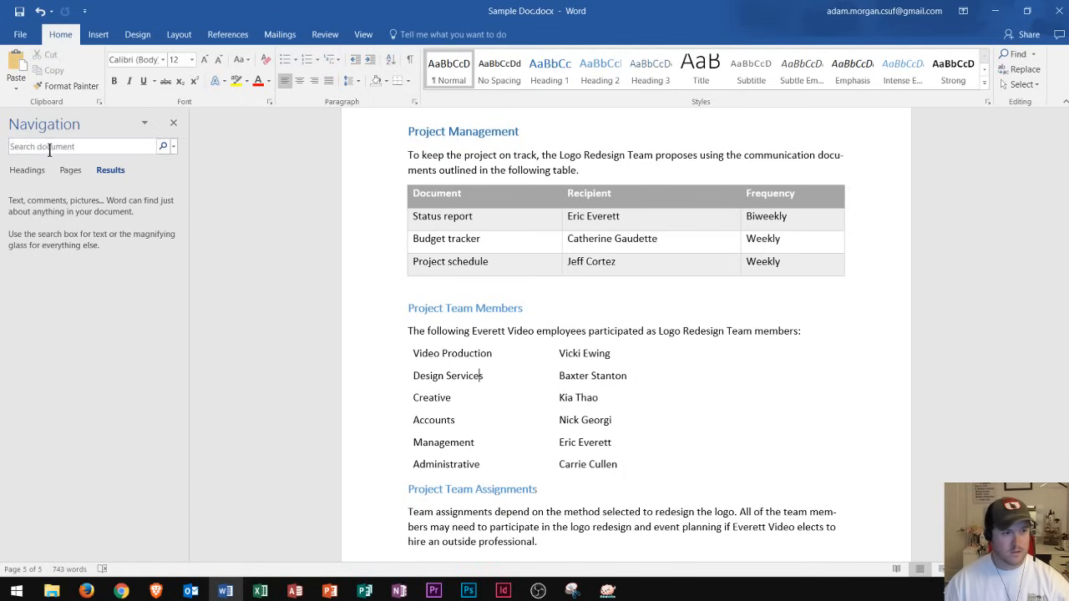
type("kia thao")
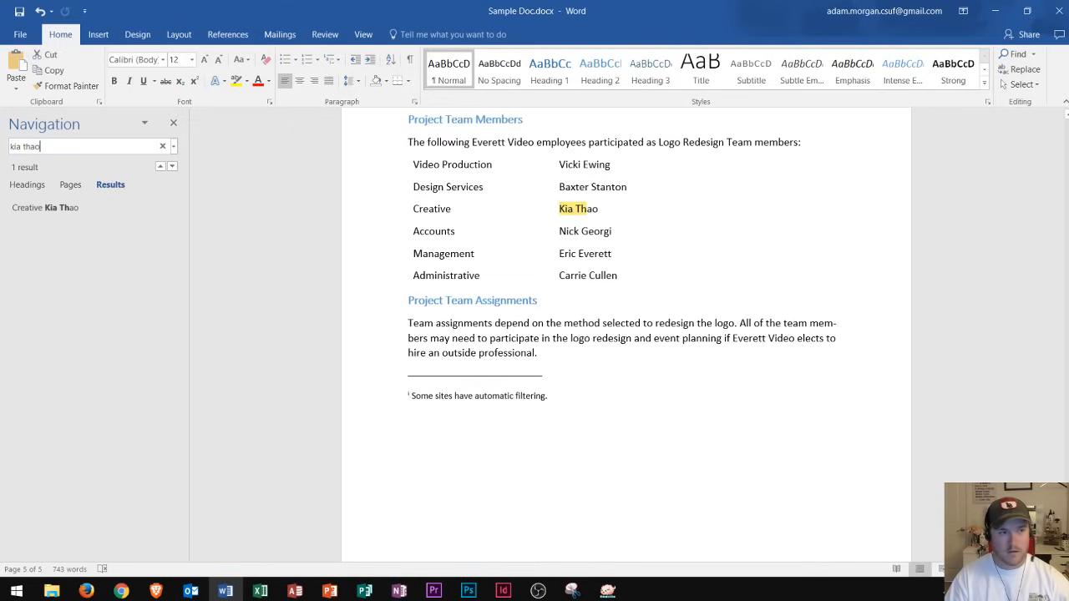
left_click(60, 207)
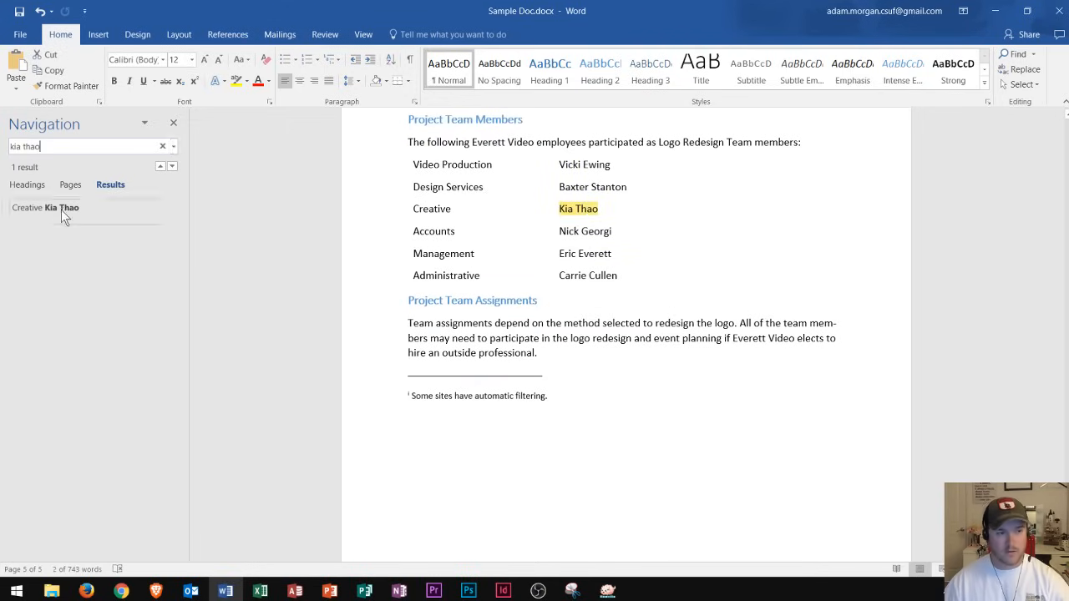
left_click(60, 207)
type("team")
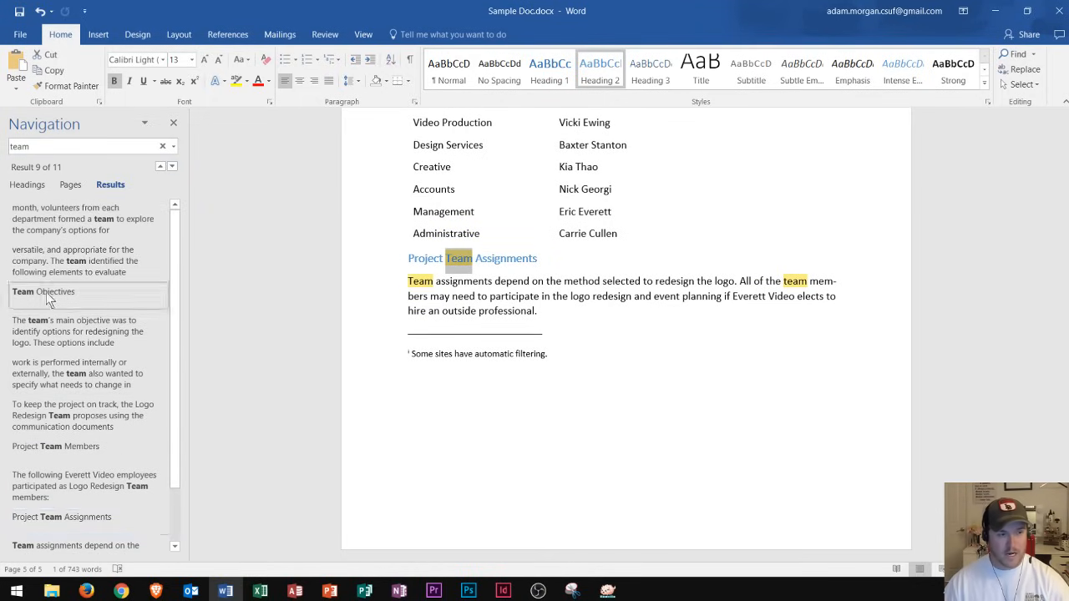
Step: Go to the first of the 11 'team' matches, in the Overview paragraph
left_click(75, 219)
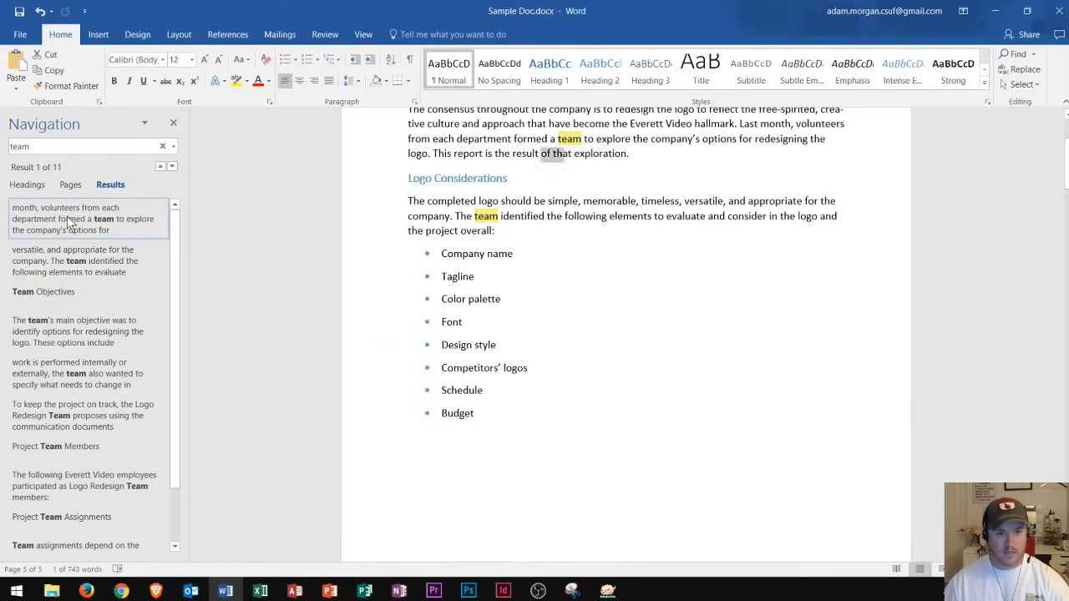